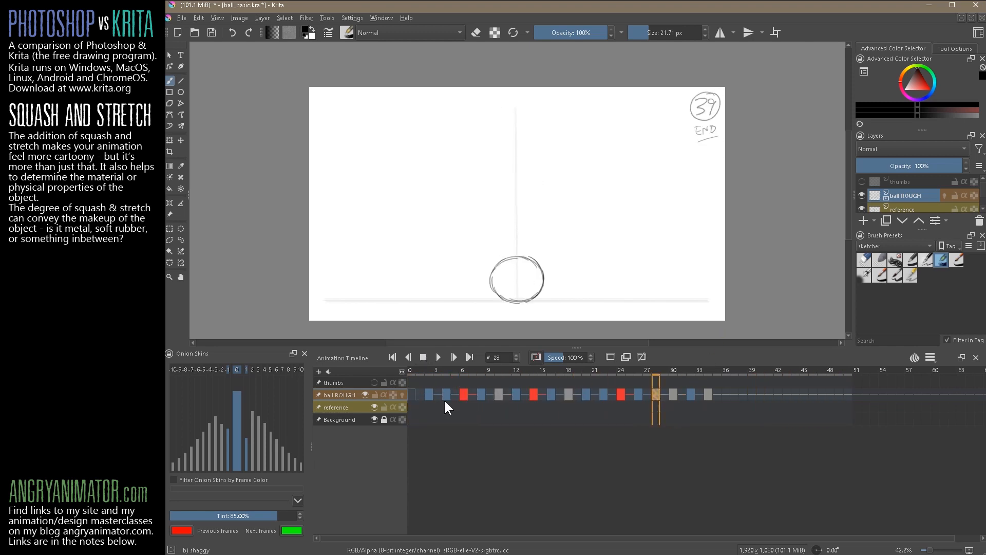
Step: Review the bounce by stepping through frame 0, the mid-fall frames and frame 30
click(391, 356)
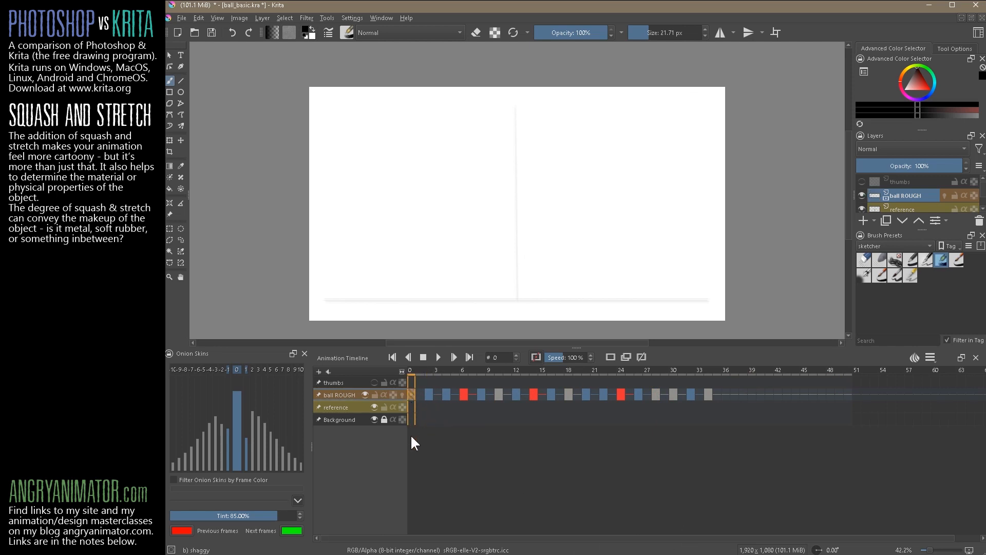
click(429, 394)
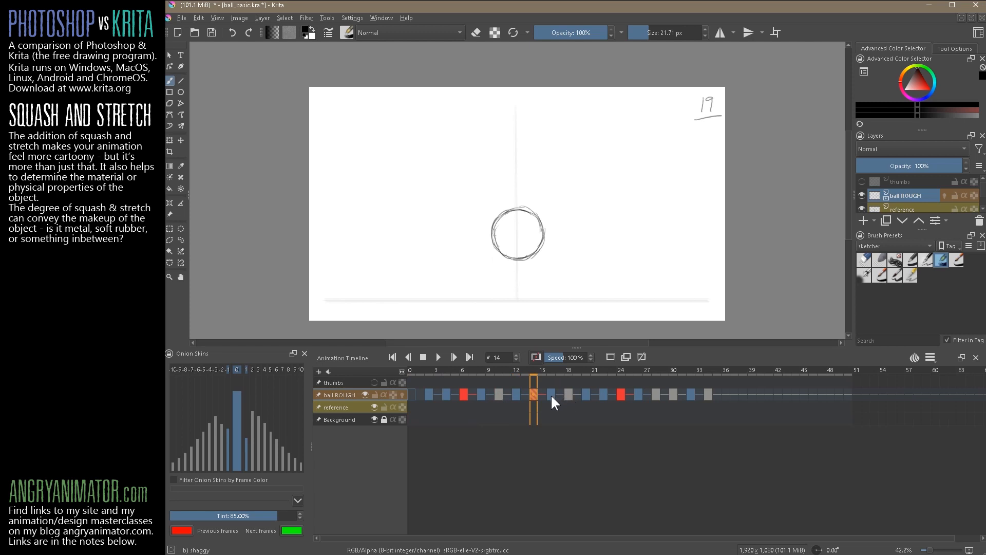
click(673, 395)
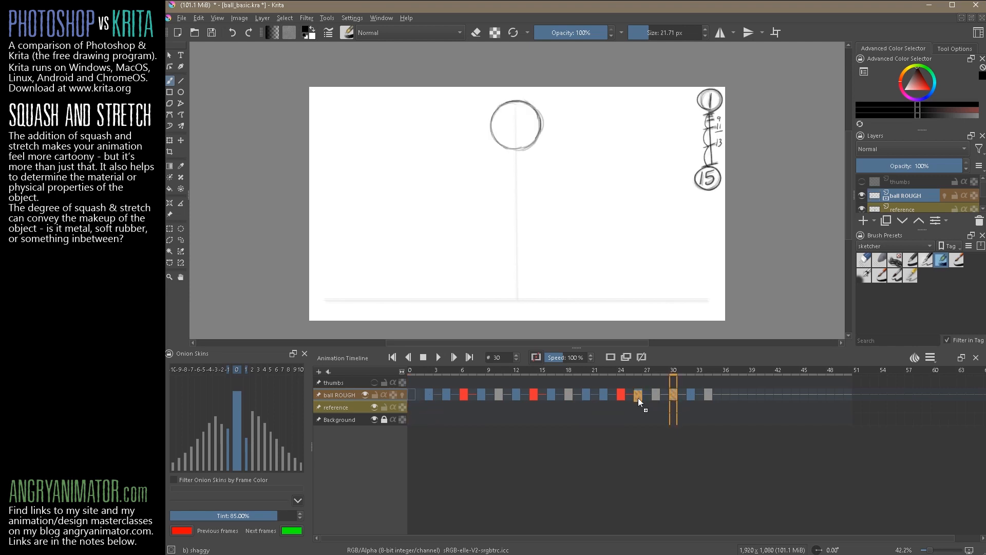
click(673, 394)
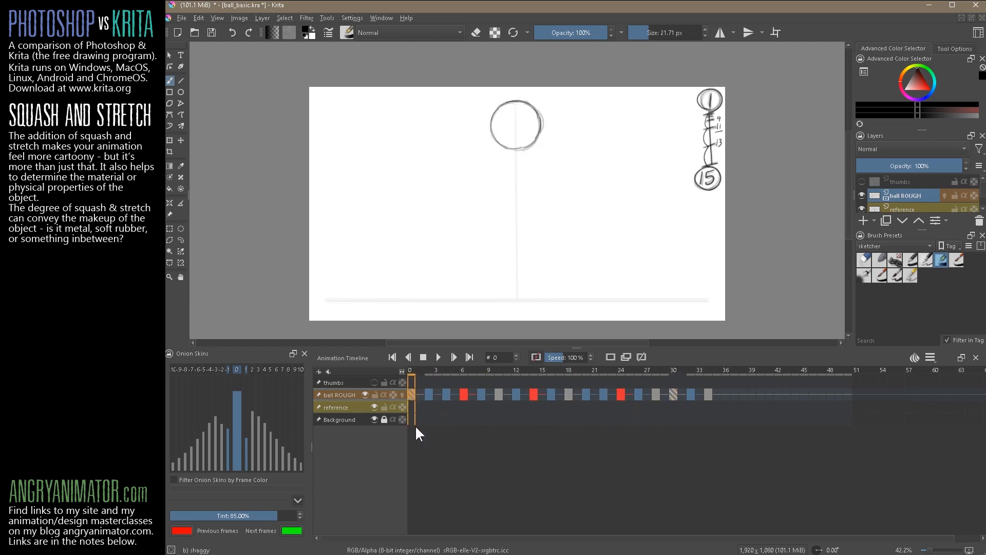
click(432, 395)
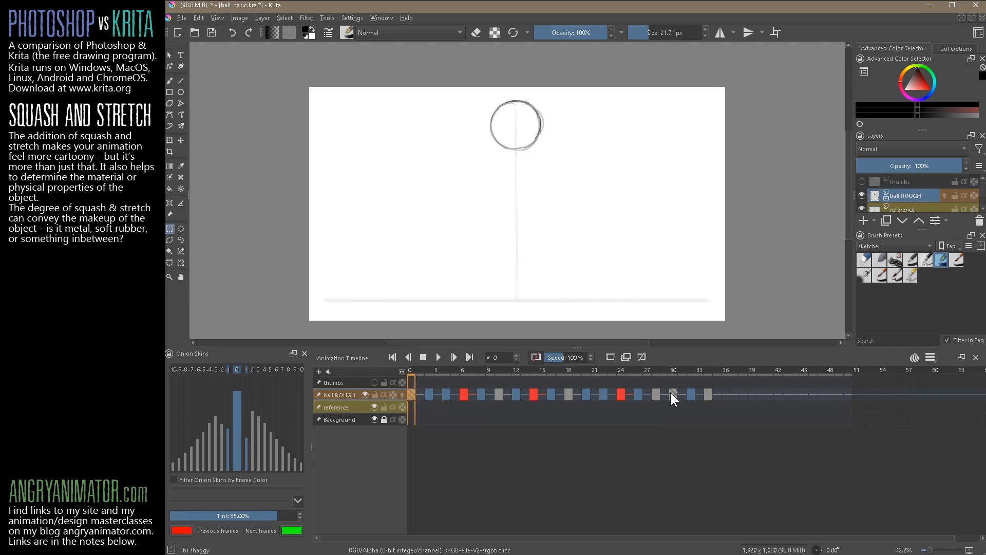
Step: Make frame 30 unique, then step through frames 26 to 32 to number them
right_click(672, 394)
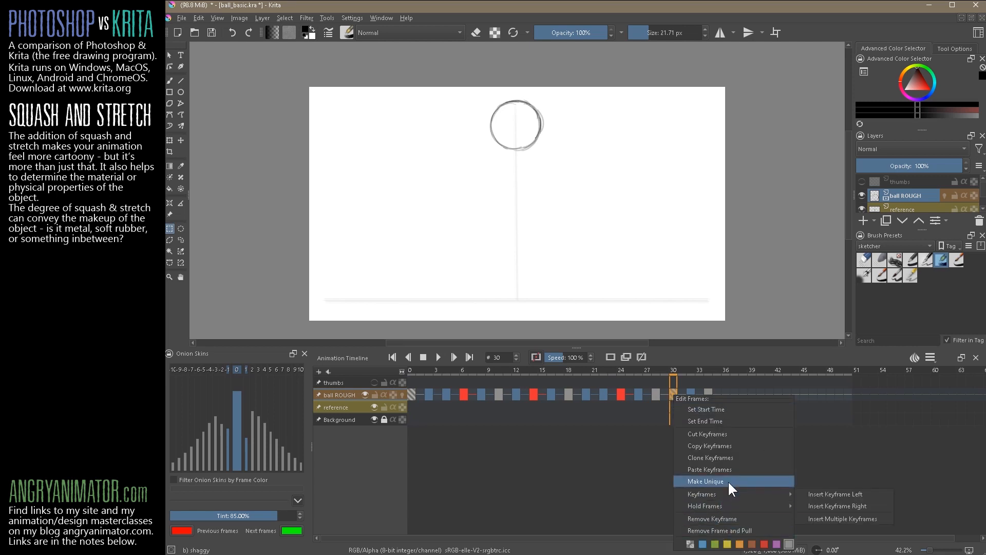
click(705, 481)
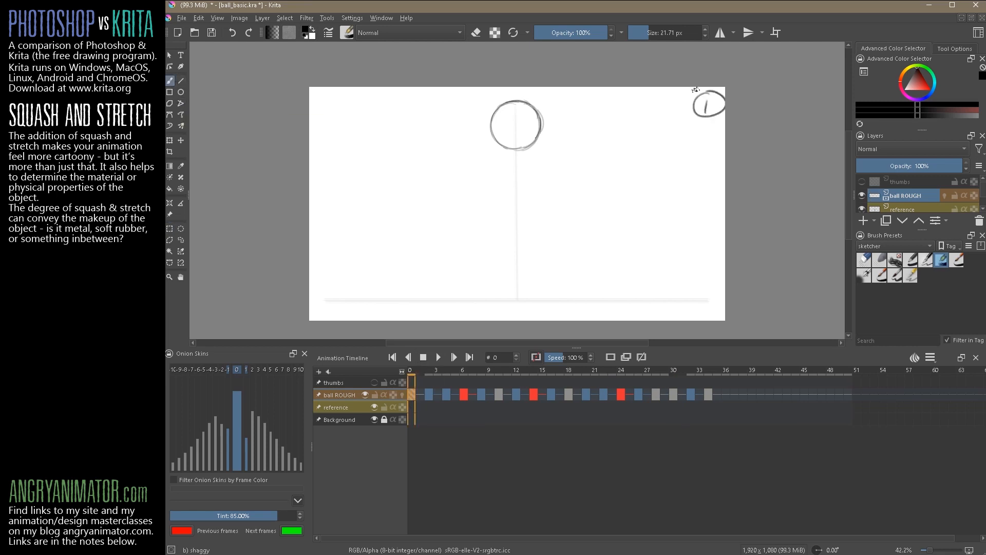
click(640, 394)
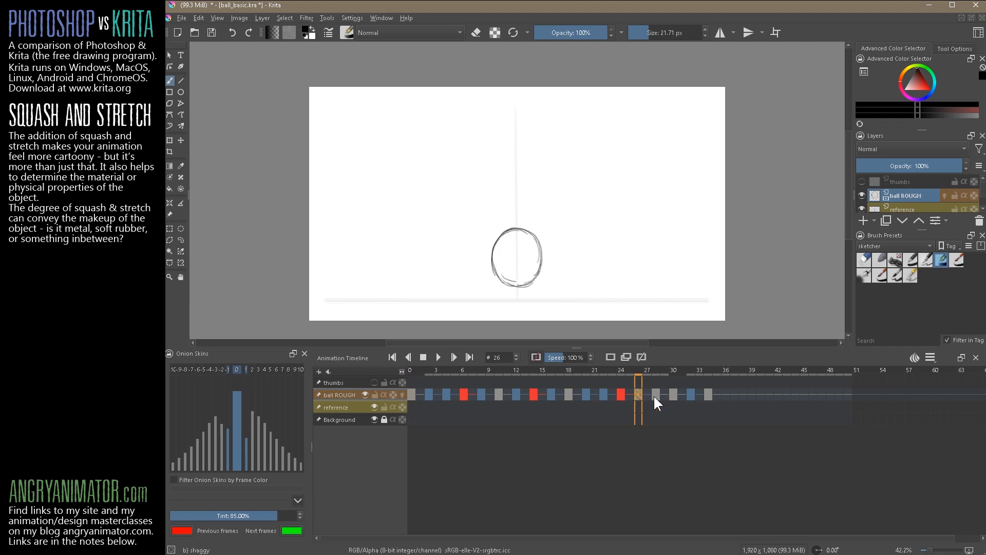
click(656, 395)
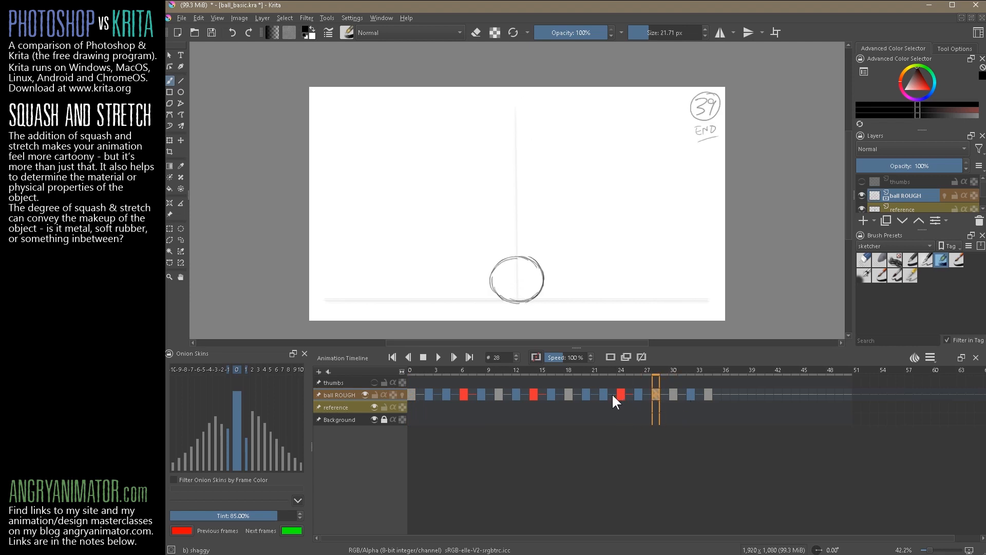
click(642, 394)
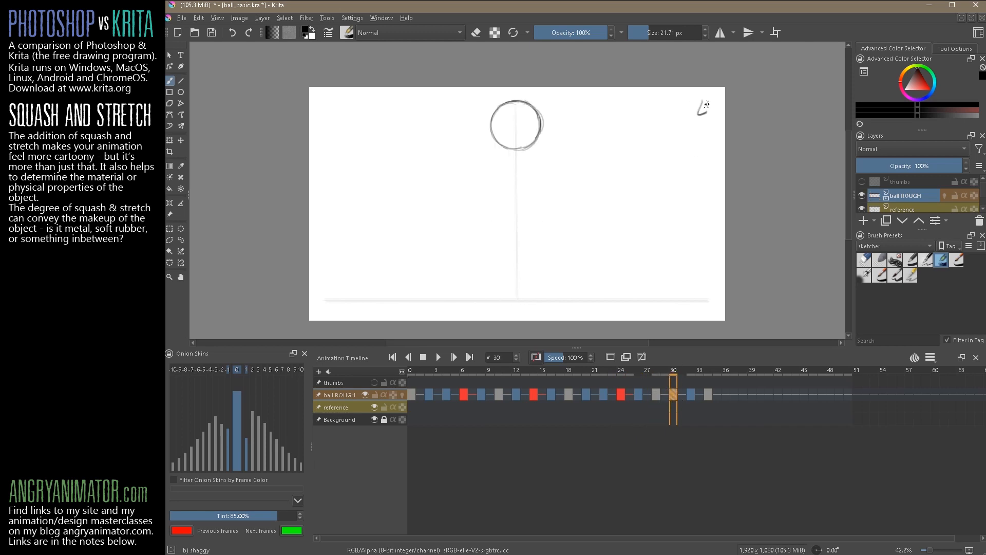
click(692, 395)
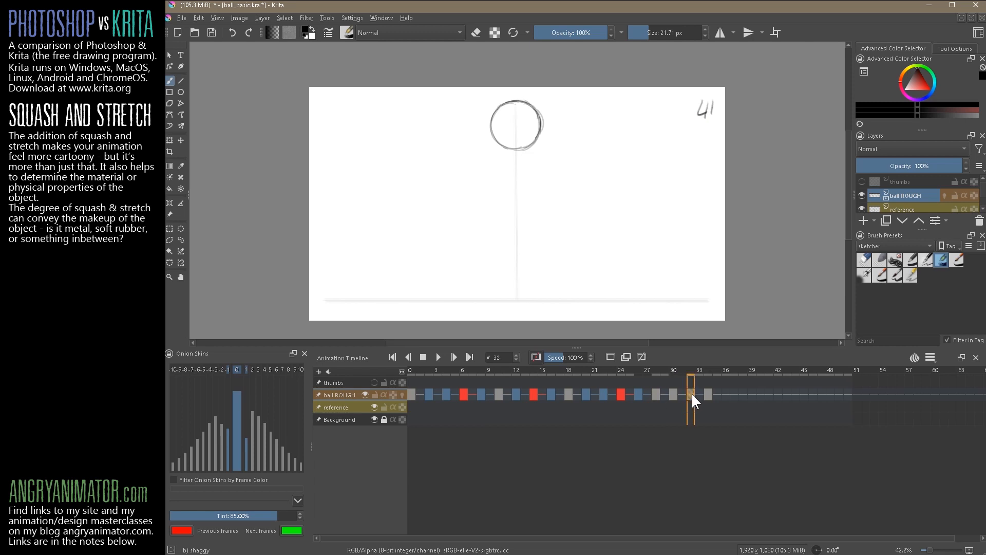
Step: Insert a keyframe right of frame 30, check the END frames, and return to frame 0
right_click(689, 396)
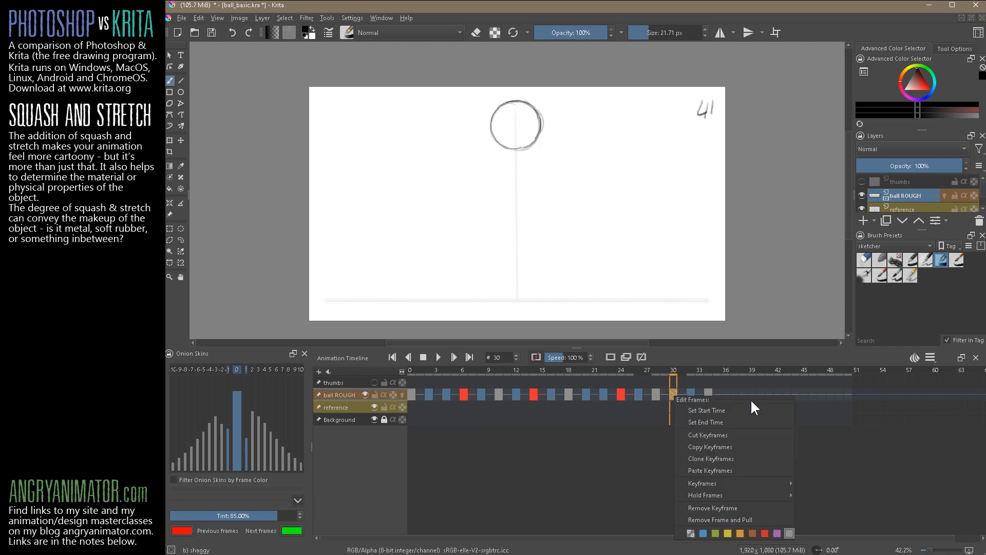
mouse_move(701, 483)
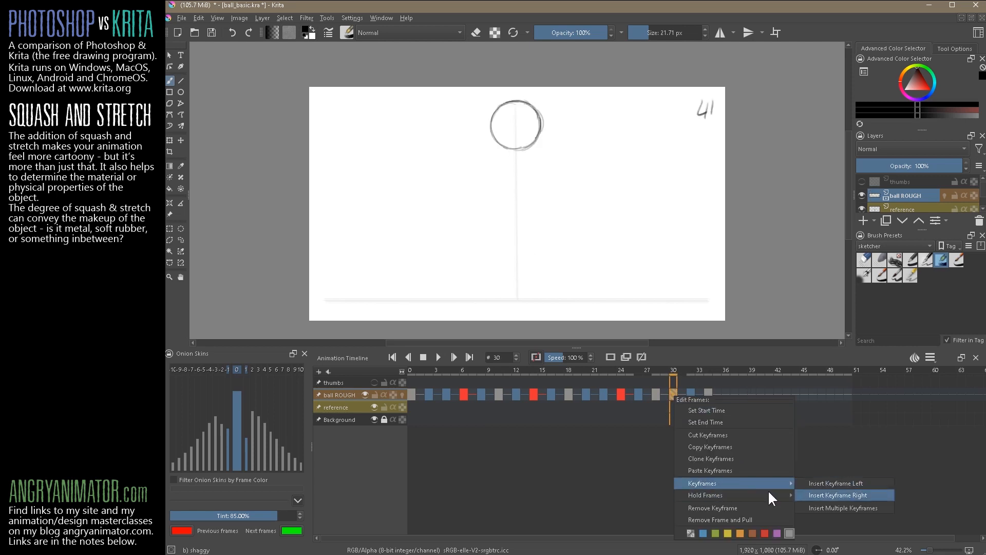
click(840, 495)
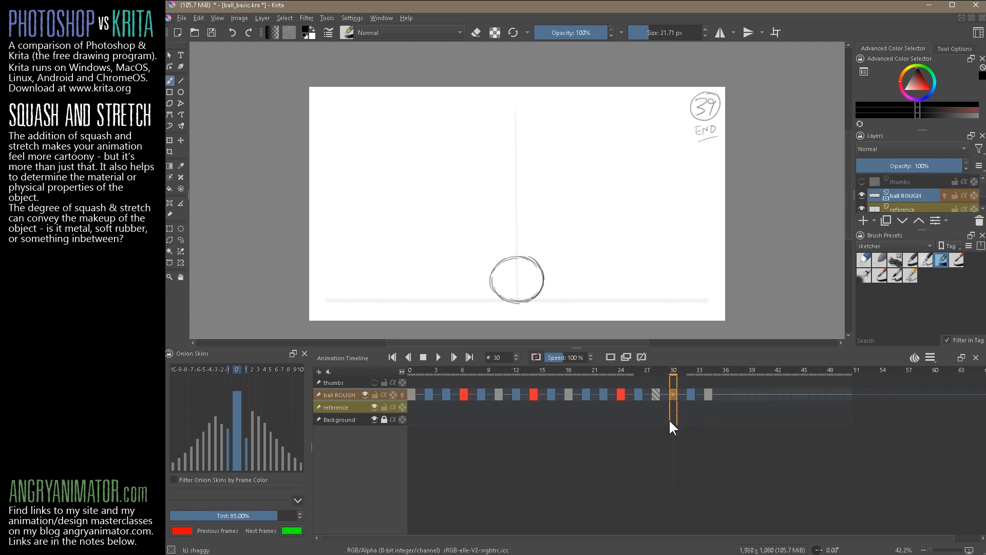
click(656, 394)
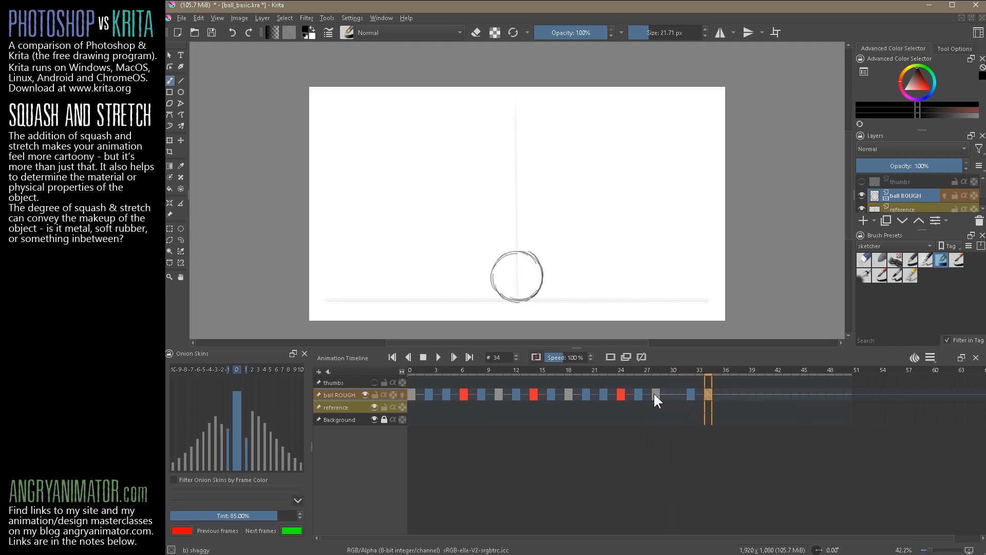
click(658, 394)
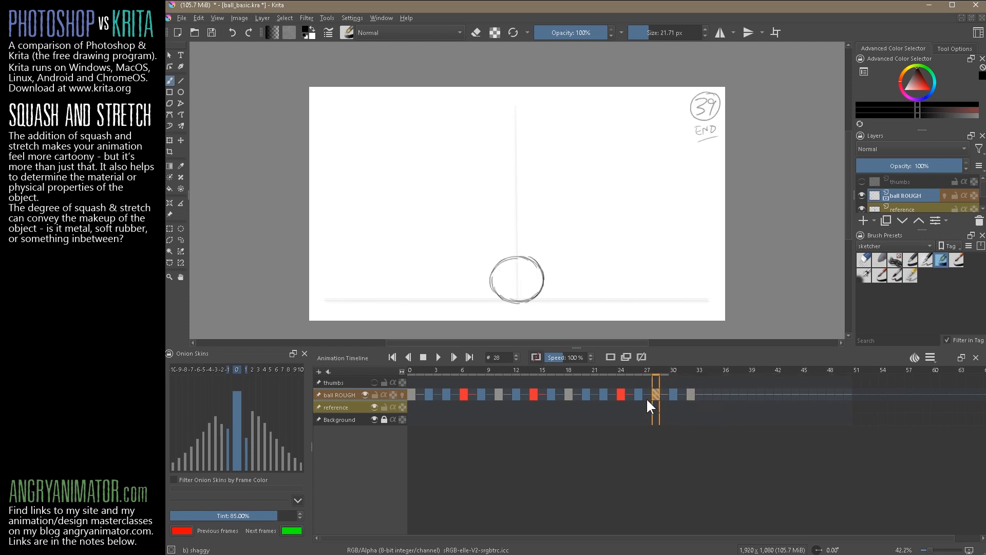
click(620, 394)
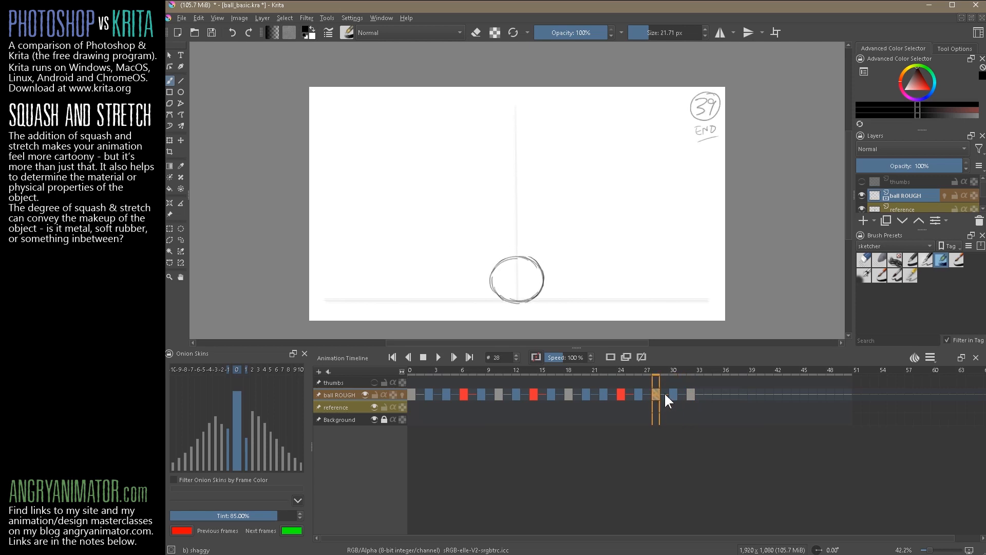
click(391, 356)
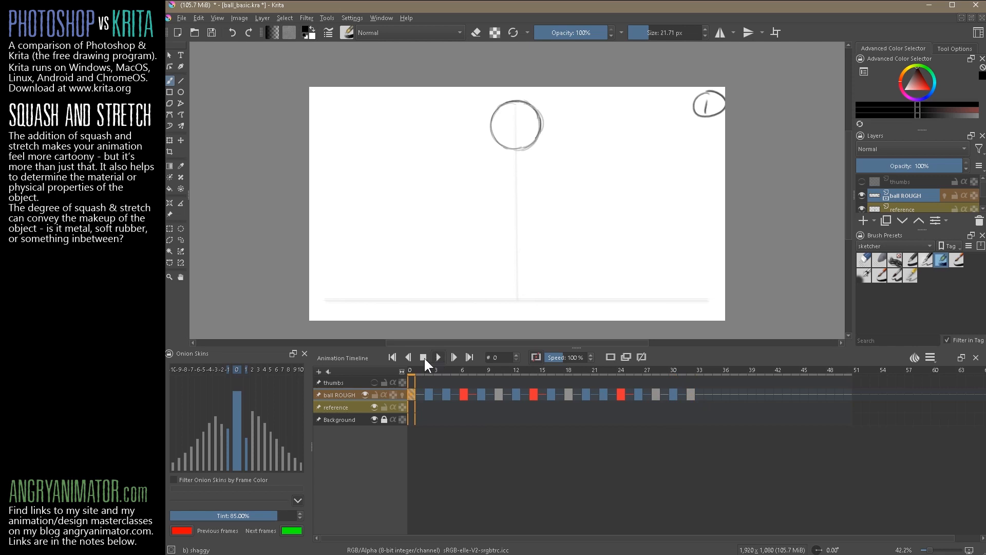